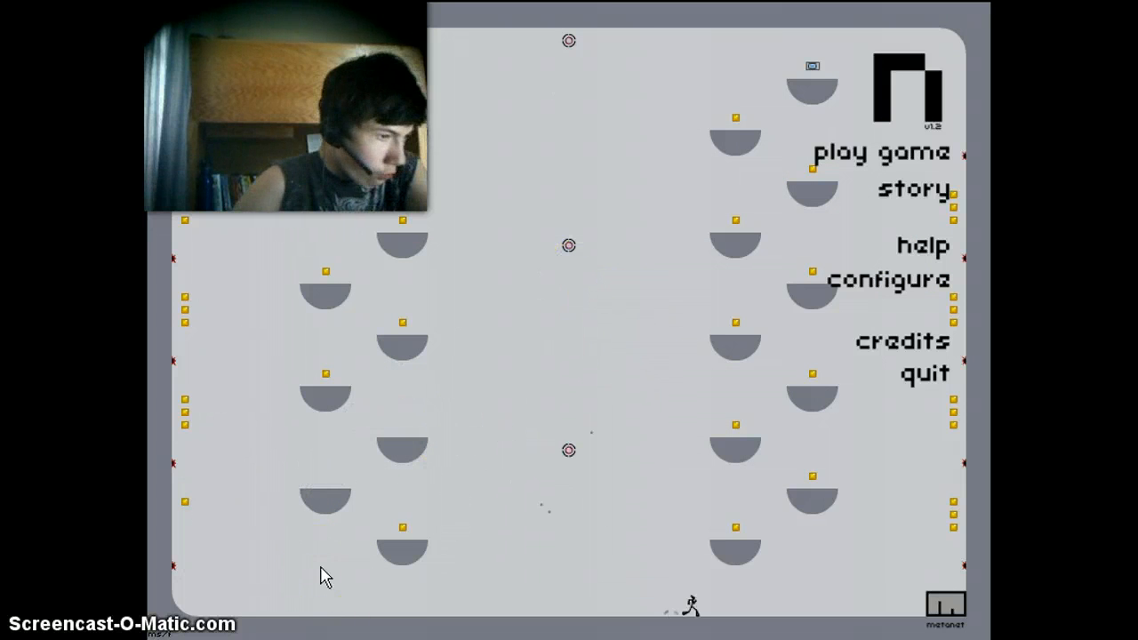
mouse_move(594, 449)
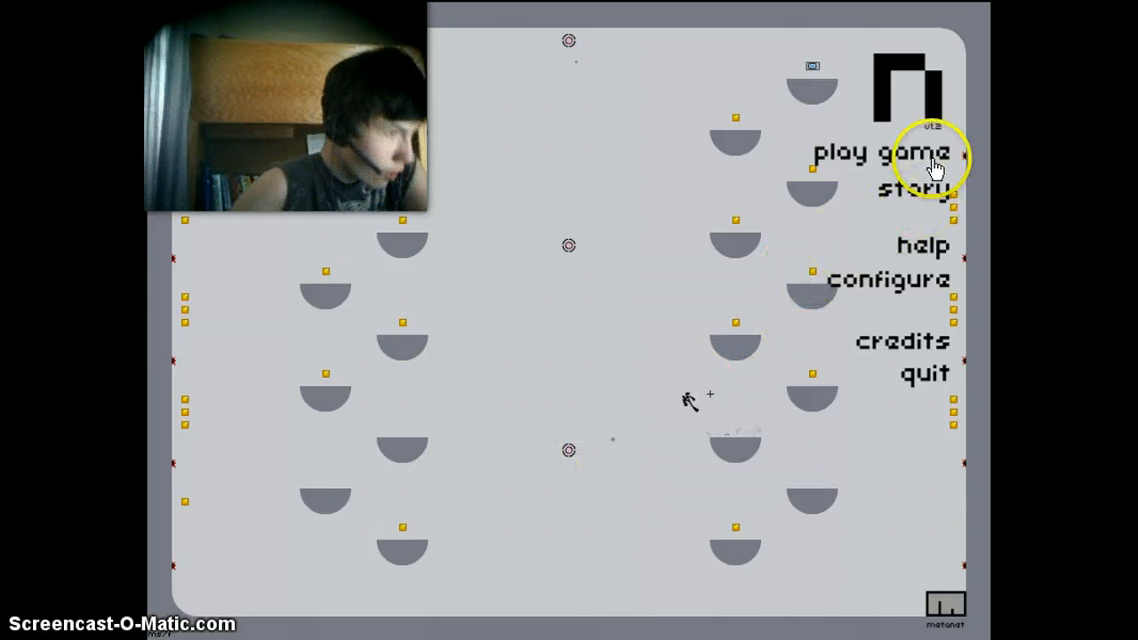
Start a new game from the main menu and begin playing 'the motherlode'.
click(879, 151)
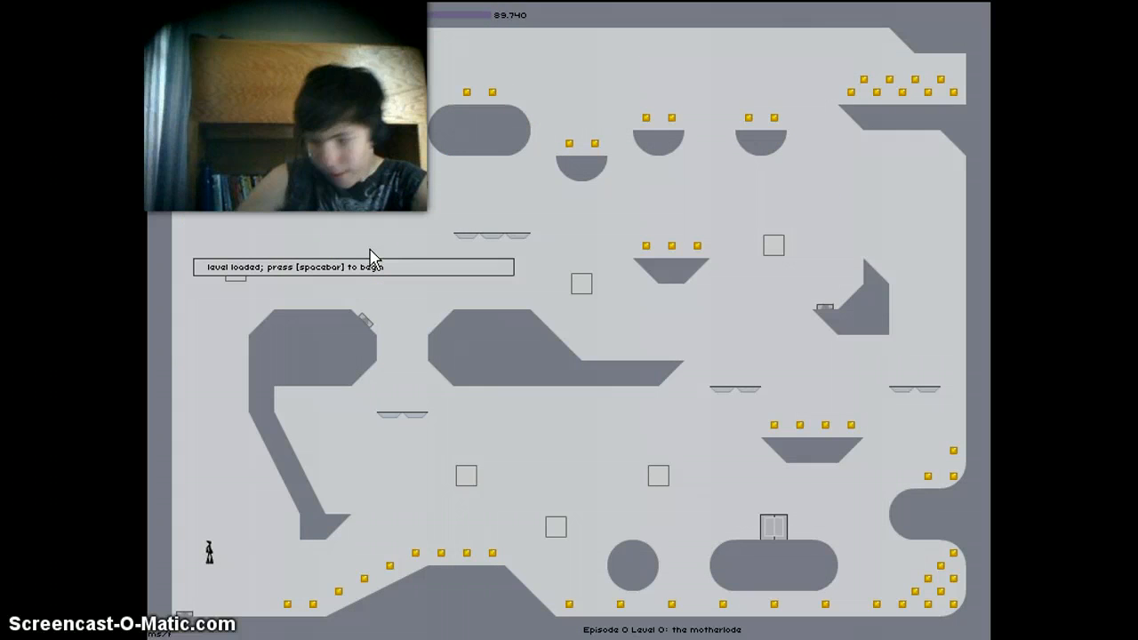
key(space)
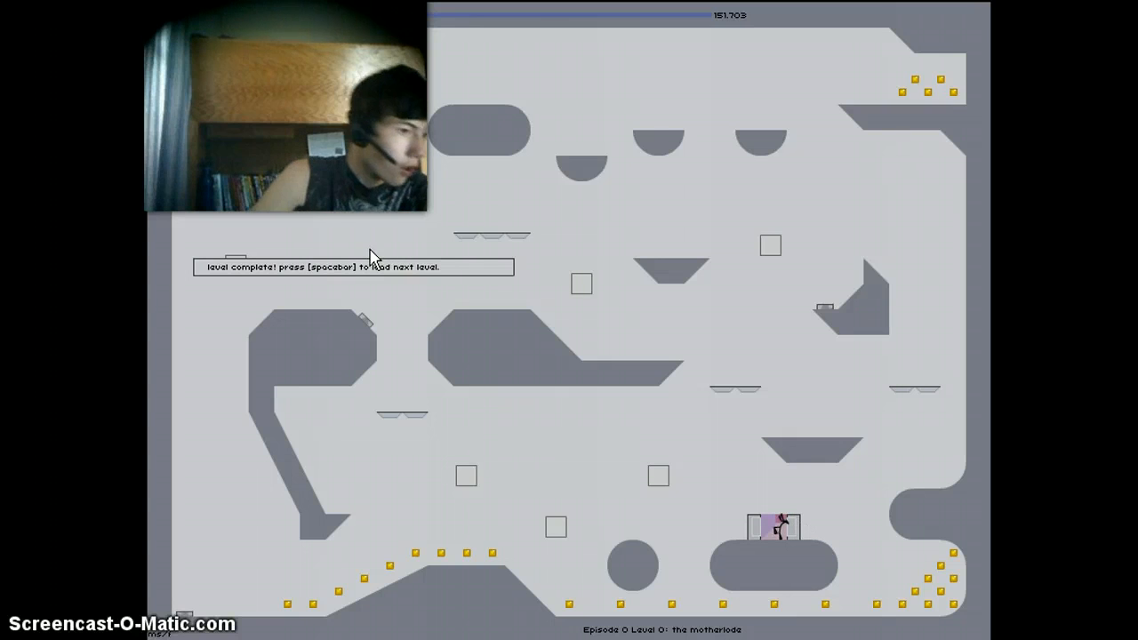
Load Episode 0 Level 1 'cloud city' and start playing it.
key(space)
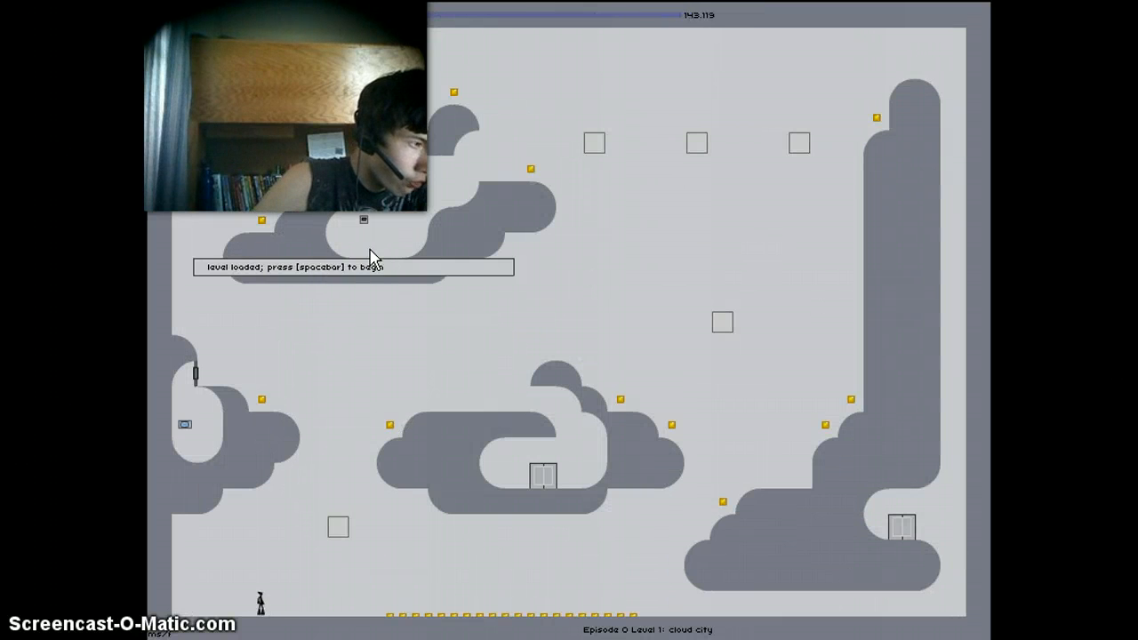
key(space)
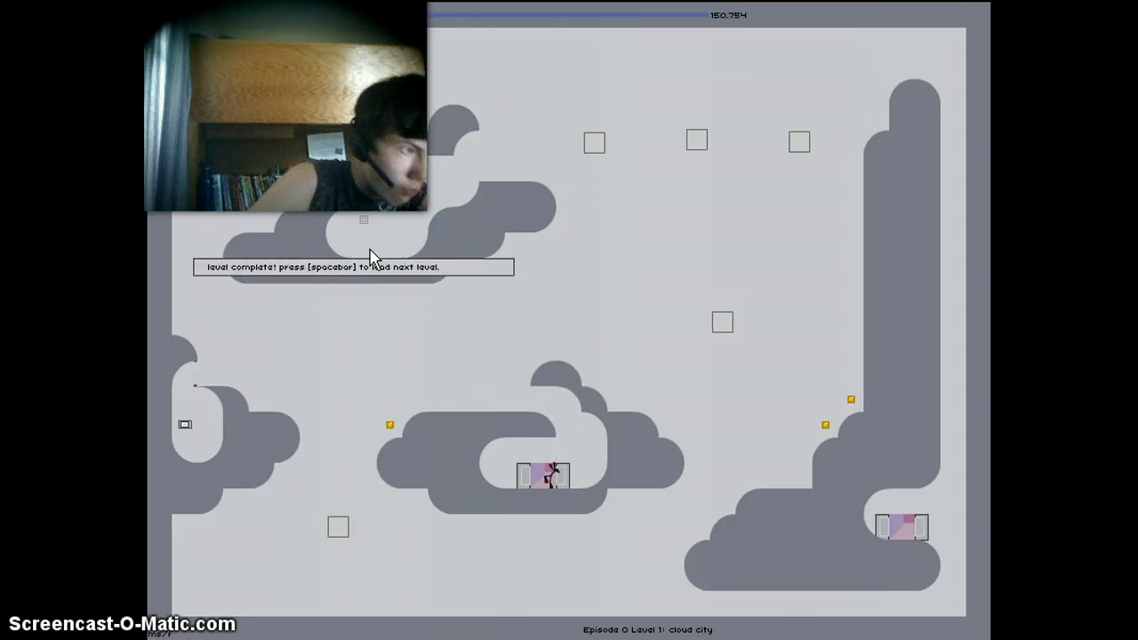
Load Level 2 'all about thwumps' and start playing it.
key(space)
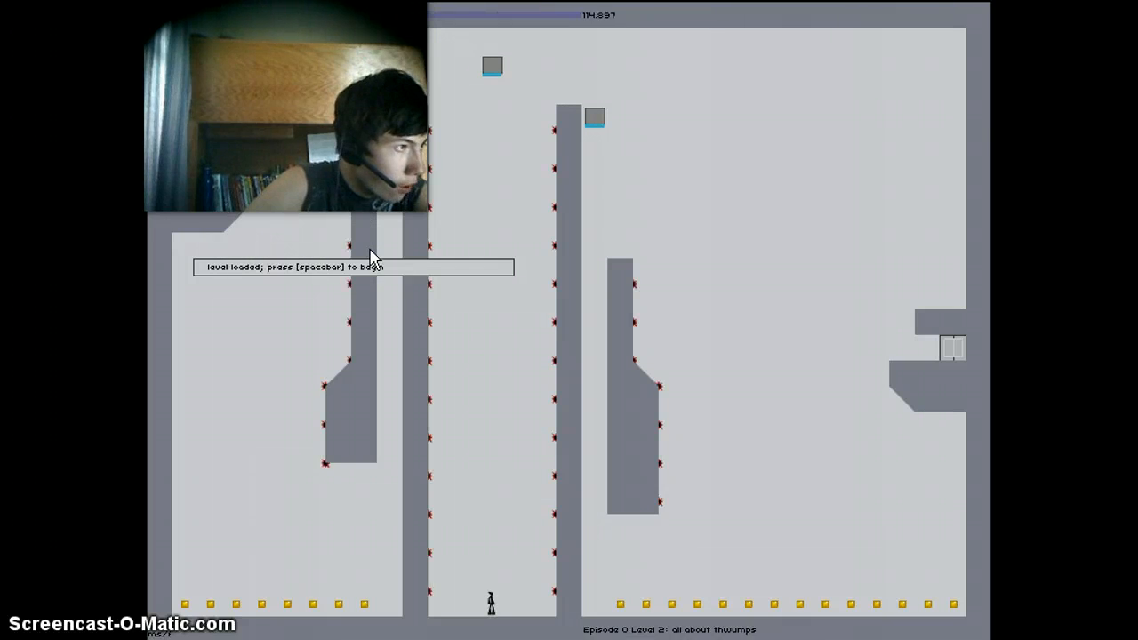
key(space)
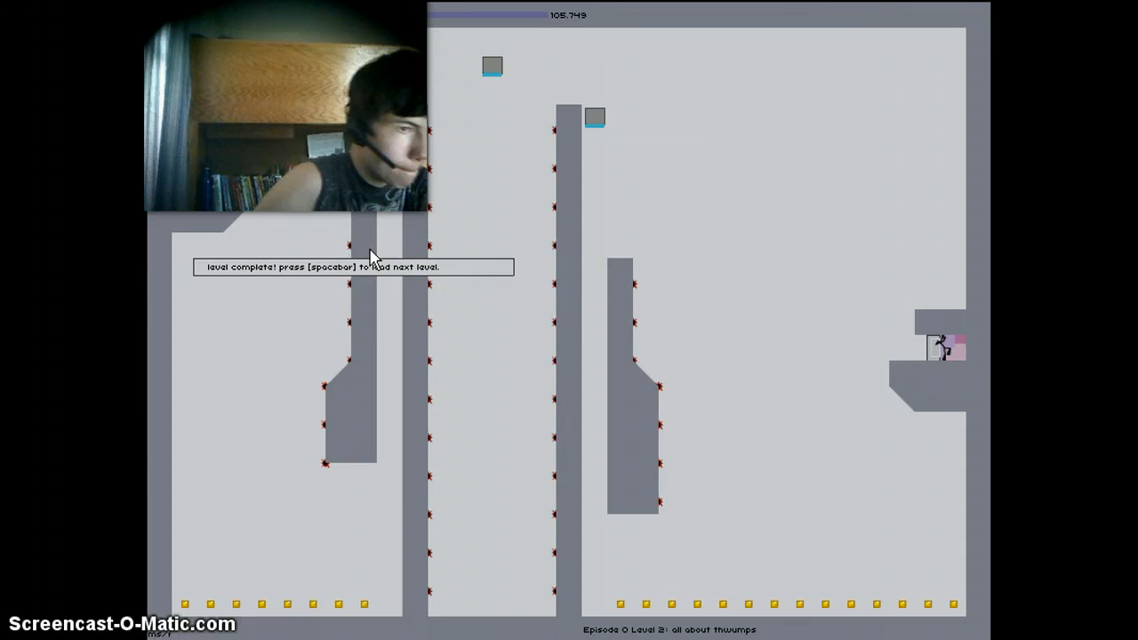
Load Level 3 'the box, the box!' and start playing it.
key(space)
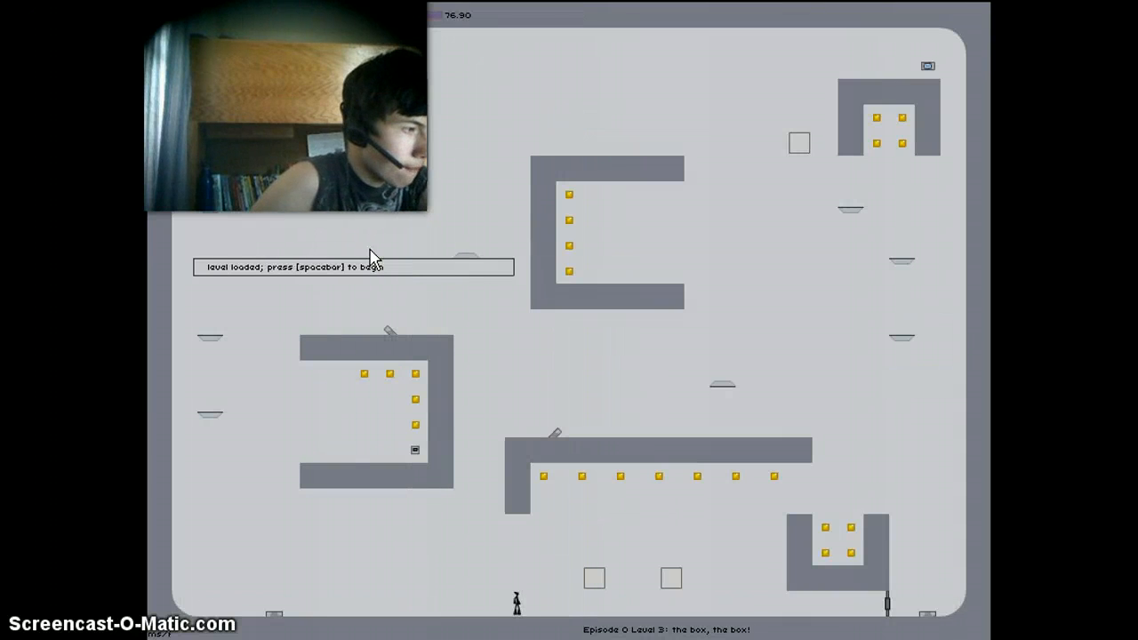
key(space)
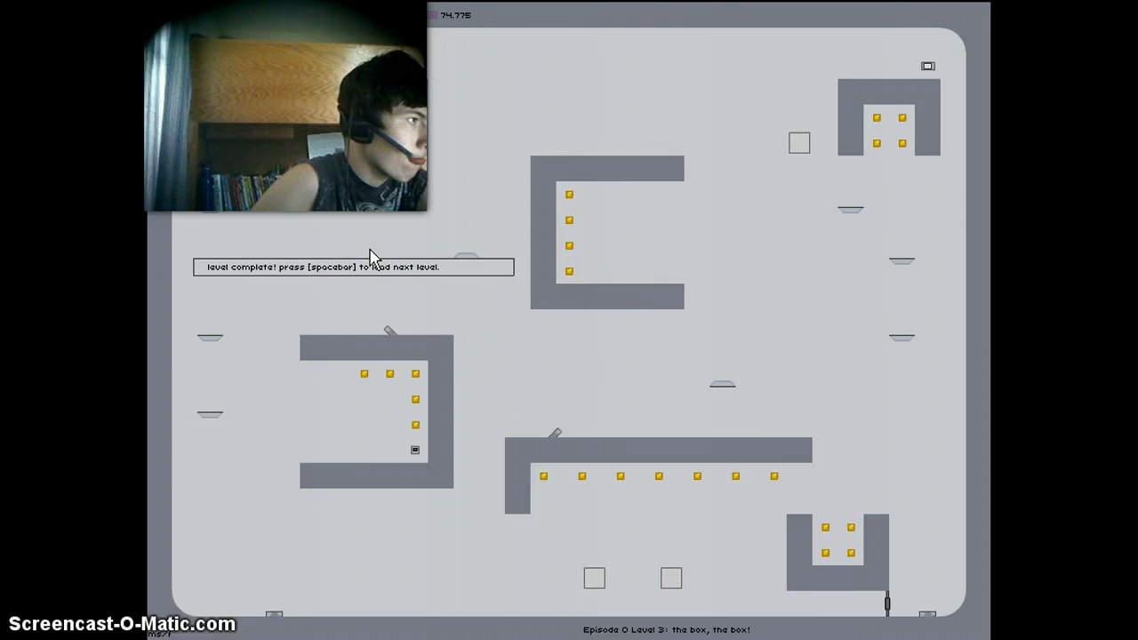
Load and start Level 4 'lockness', then close Movie Maker's published notice.
key(space)
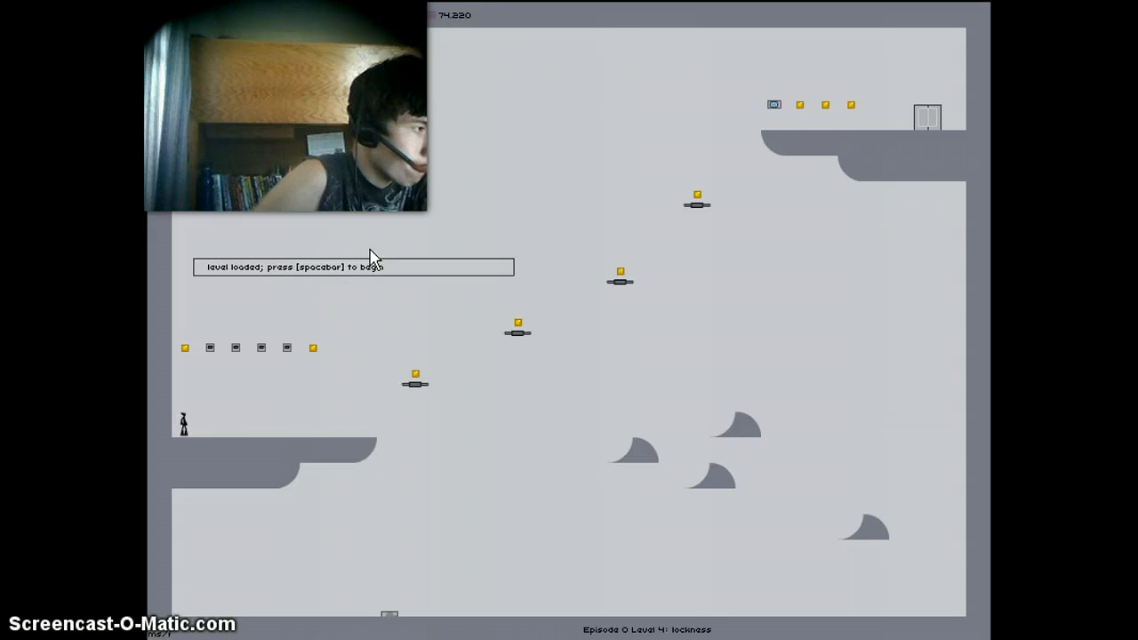
key(space)
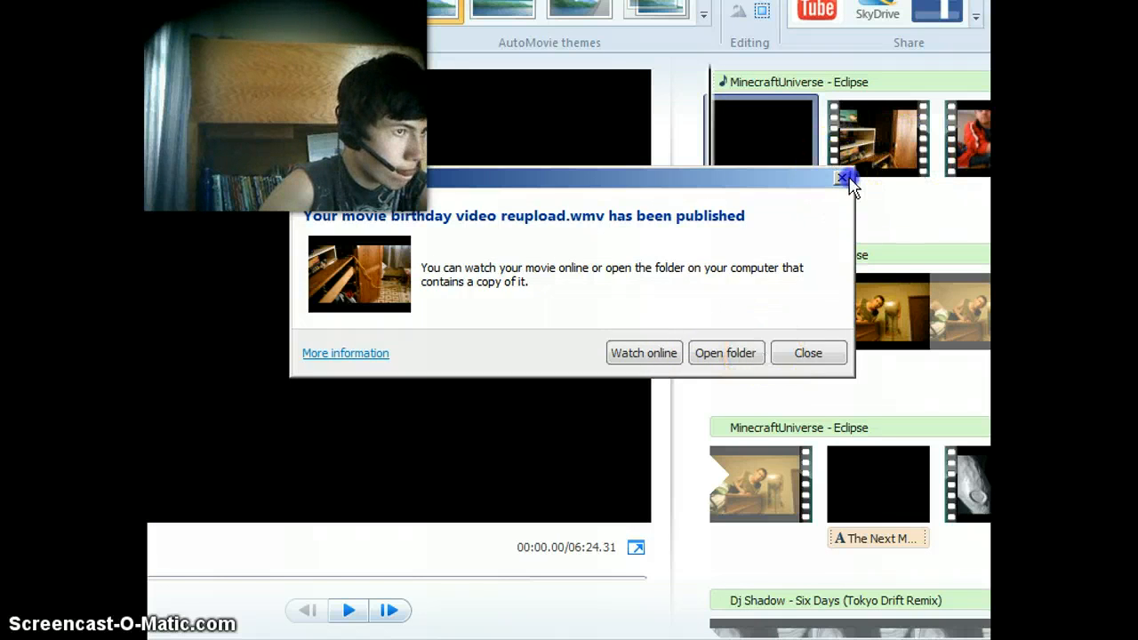
click(843, 179)
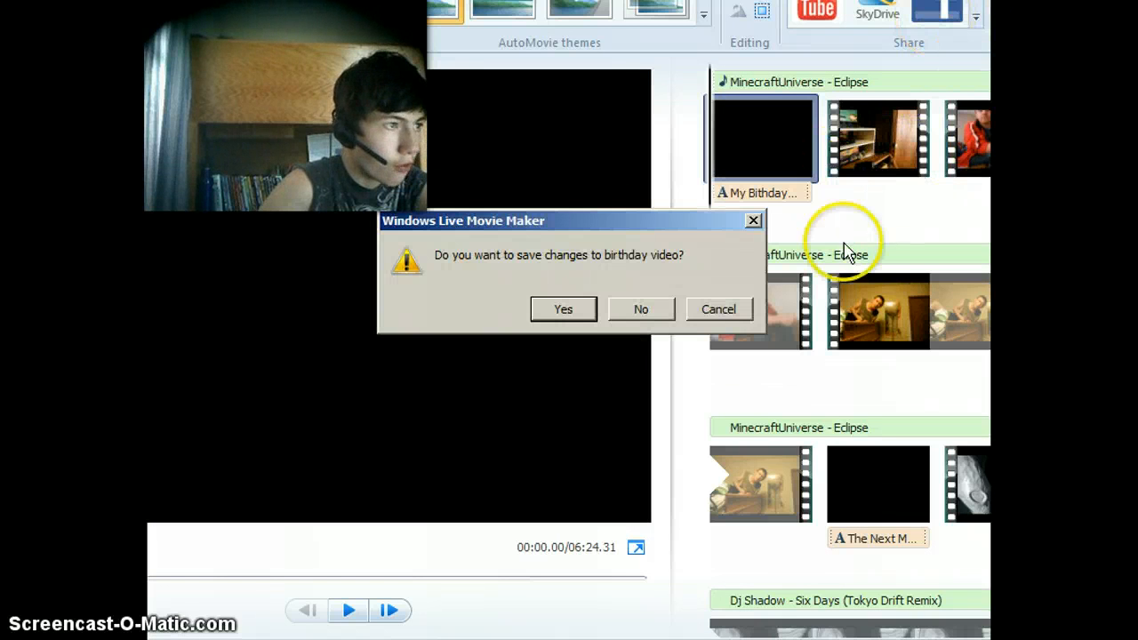